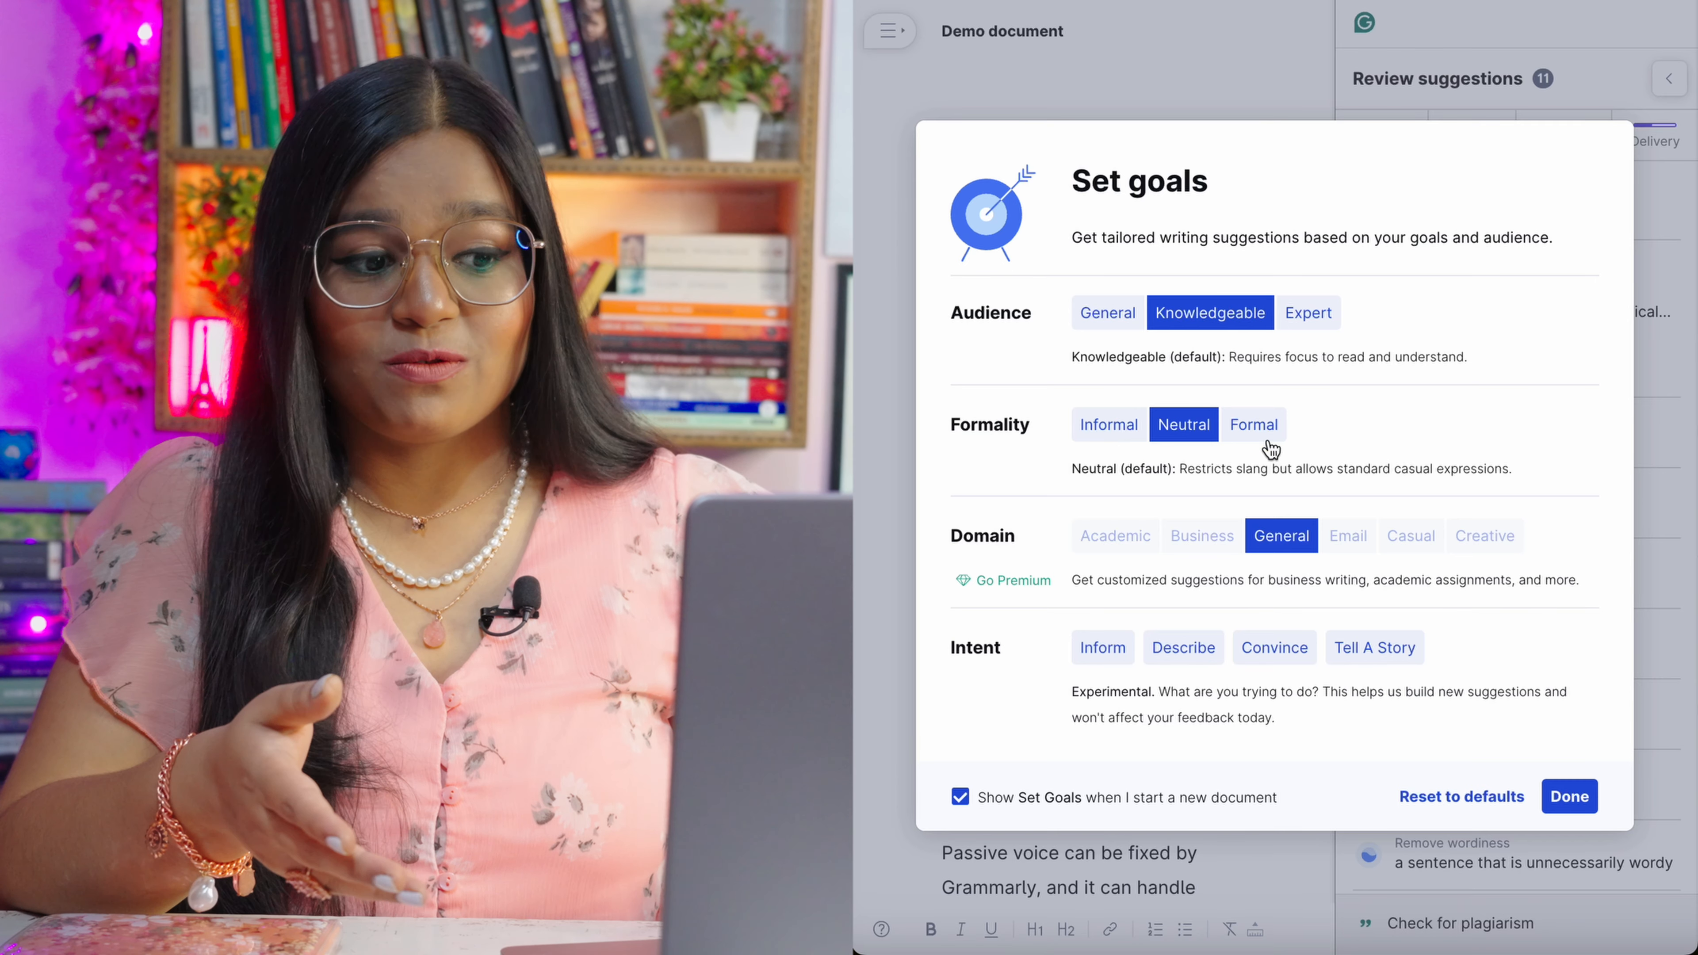
# Save the goals as Knowledgeable audience, Neutral formality and General domain via Done.
pyautogui.click(1569, 795)
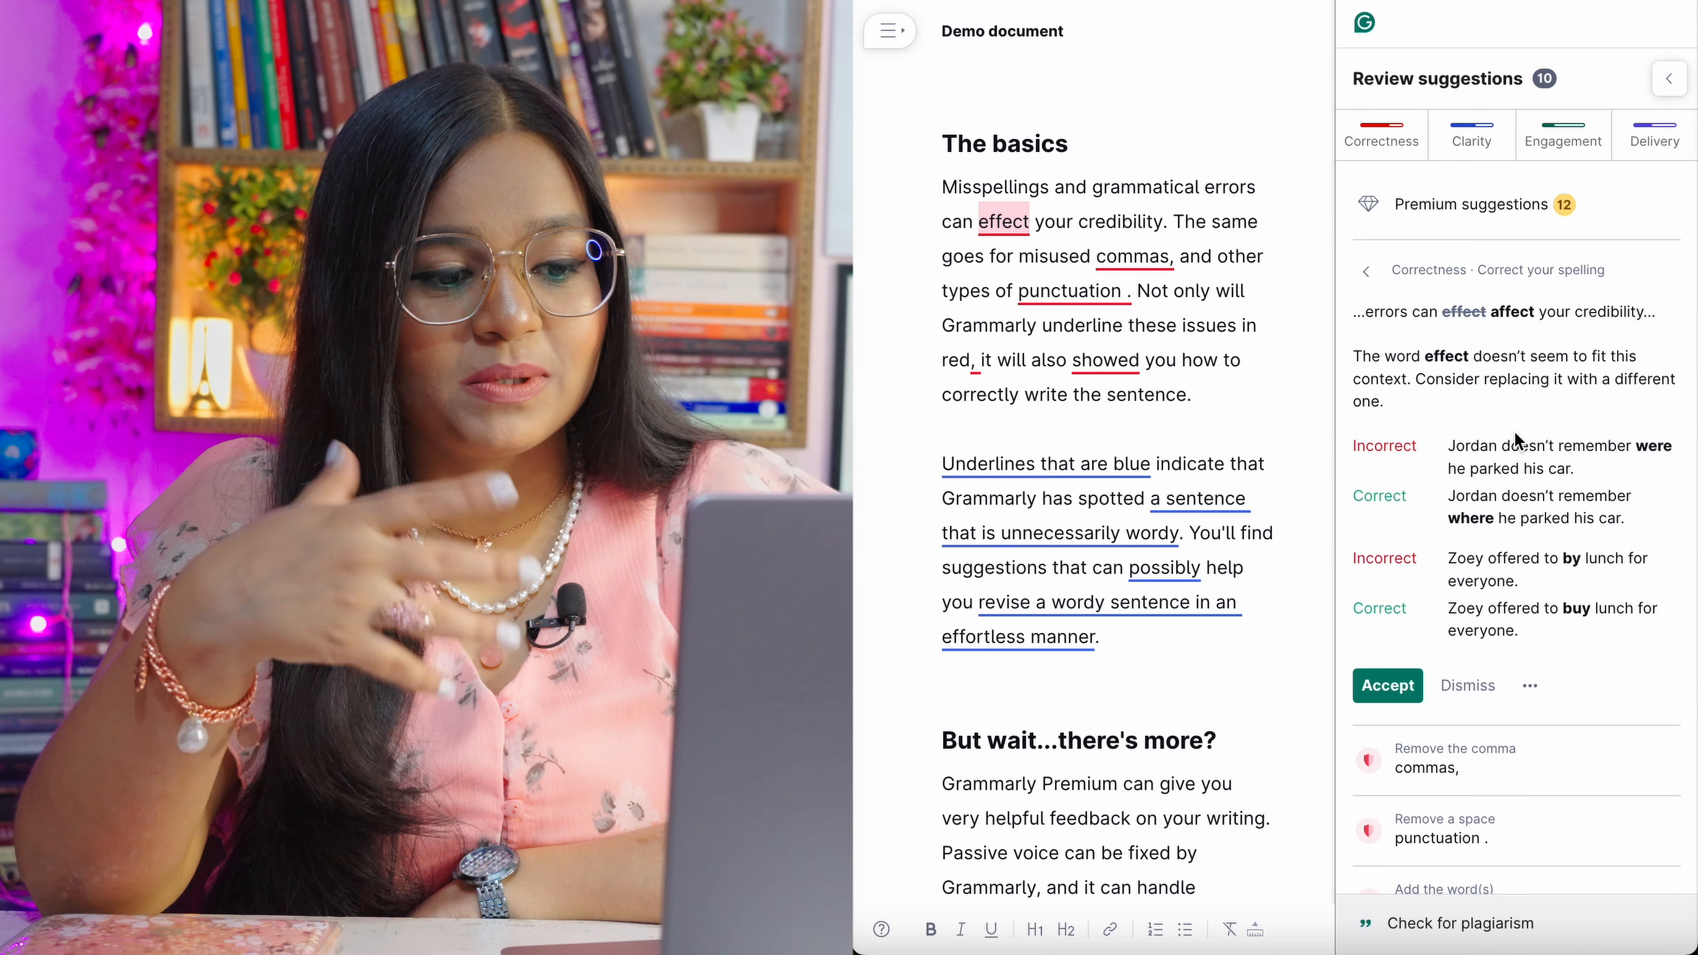